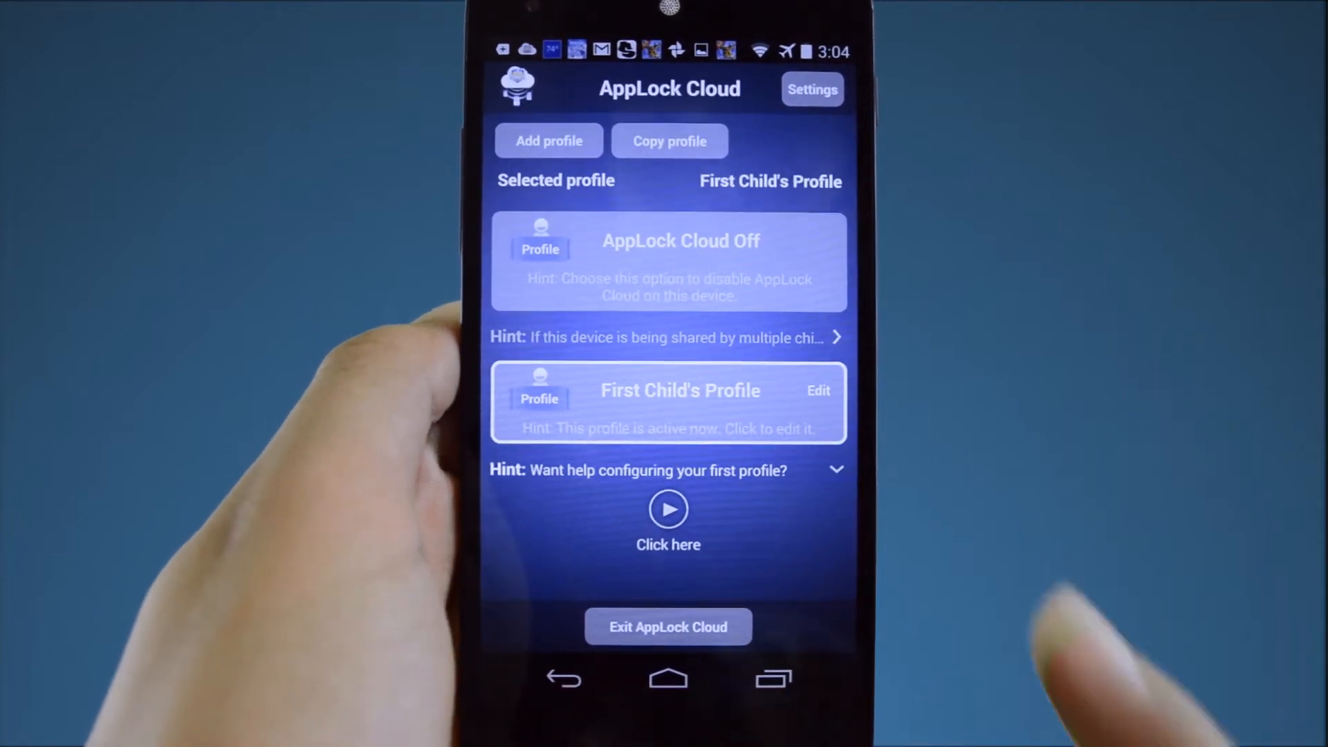
# - Open First Child's Profile card on the main screen for editing
pyautogui.click(668, 401)
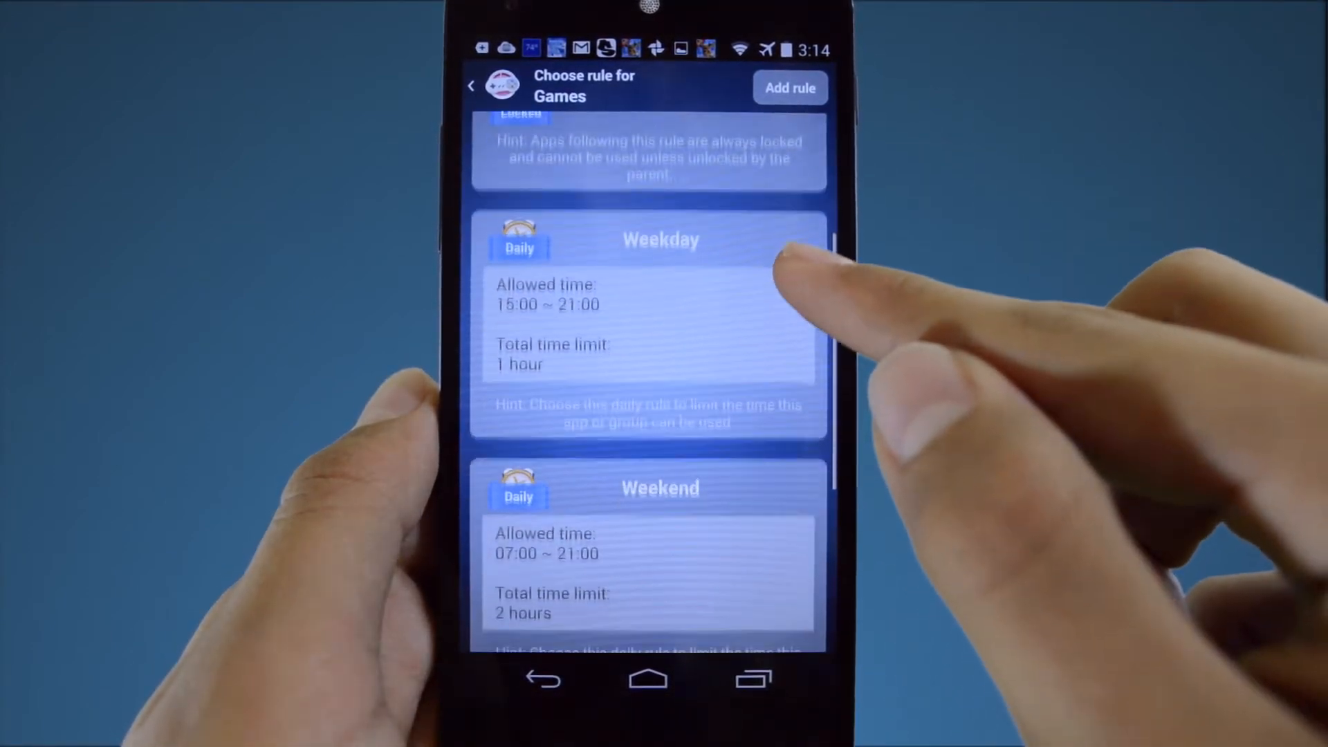
# - Scroll through the Locked, Weekday and Weekend rule cards for the Games group
pyautogui.scroll(-3)
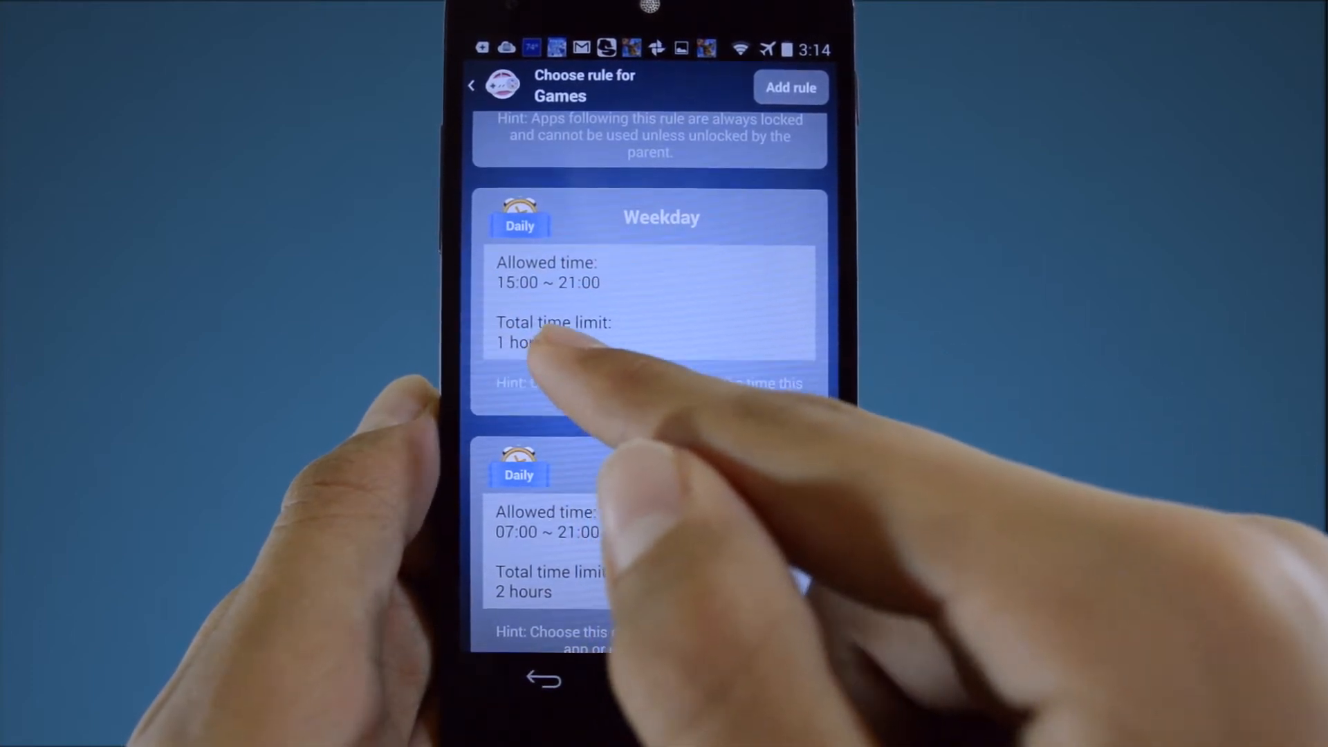
pyautogui.scroll(-3)
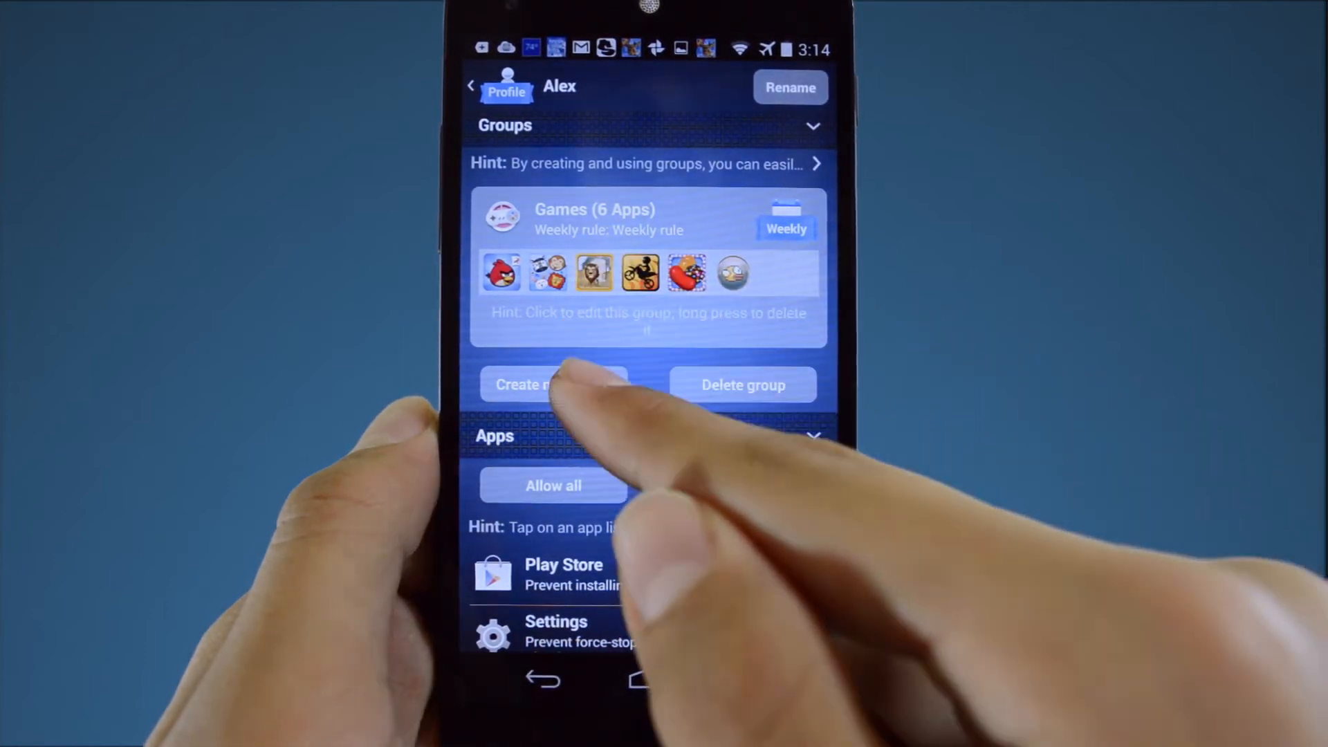
# - Start a new group and scroll the app list toward Google+
pyautogui.click(552, 385)
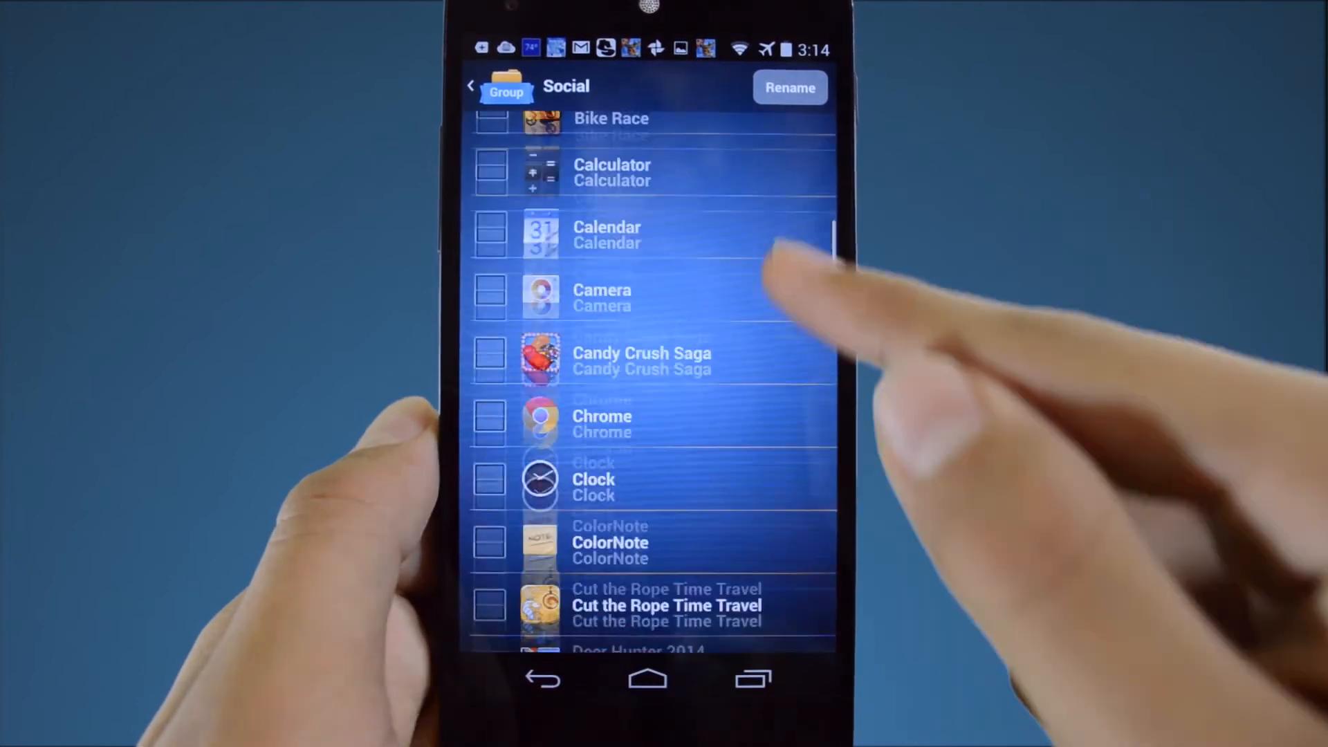
pyautogui.scroll(-3)
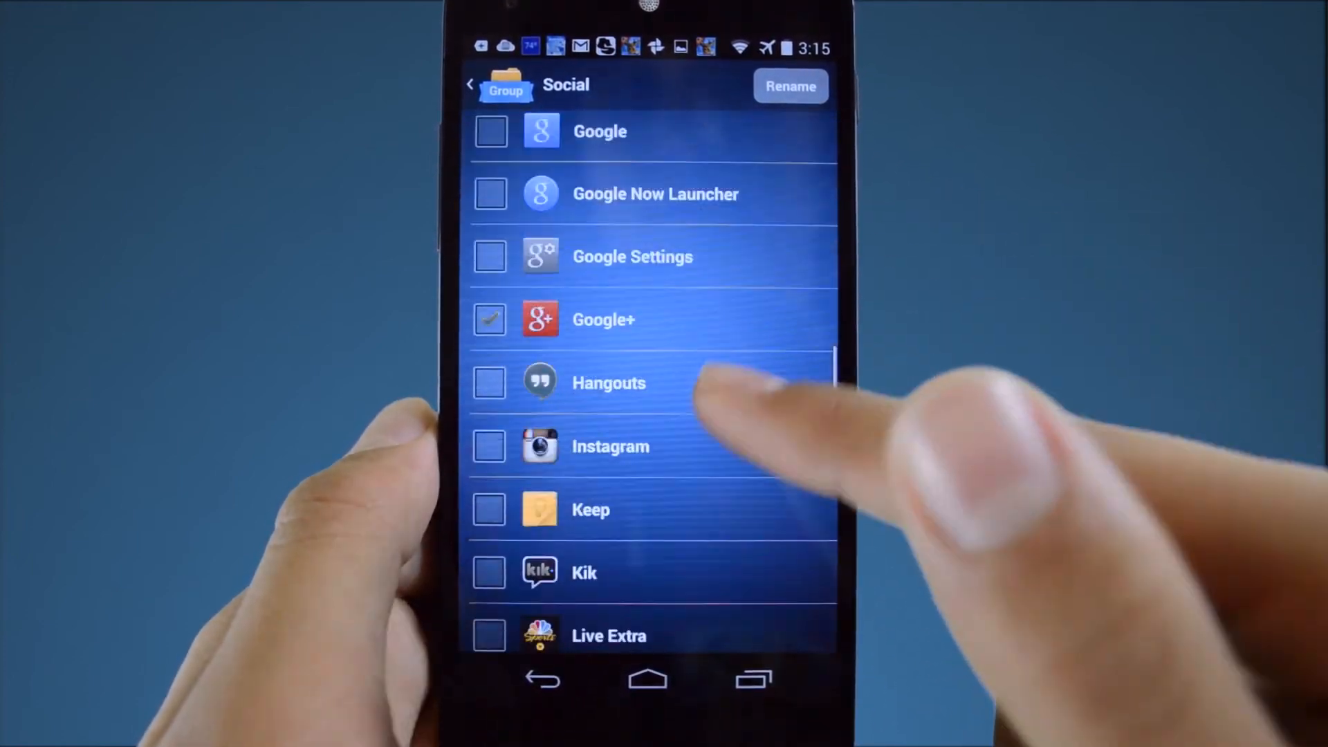